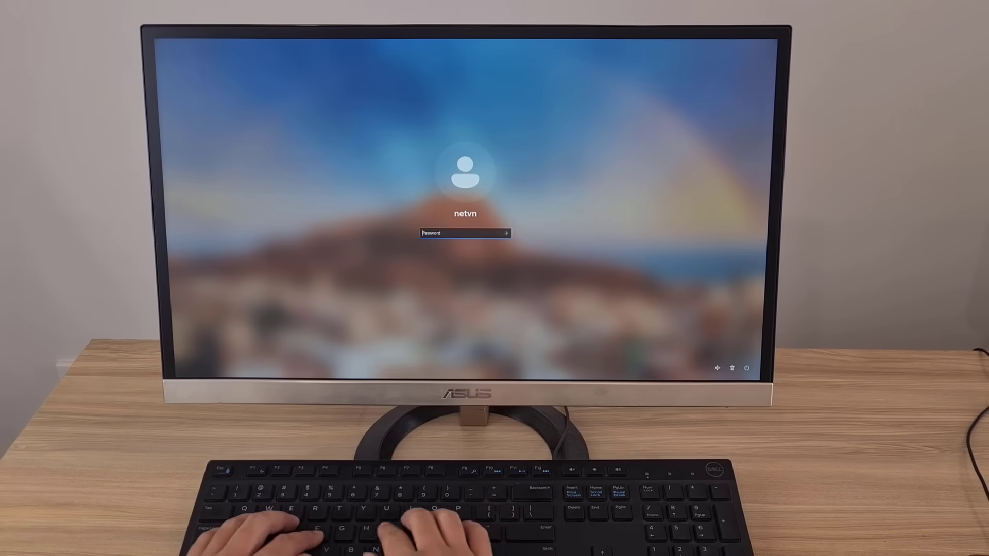
Attempt sign-in with a guessed password and dismiss the 'password is incorrect' message
type("password")
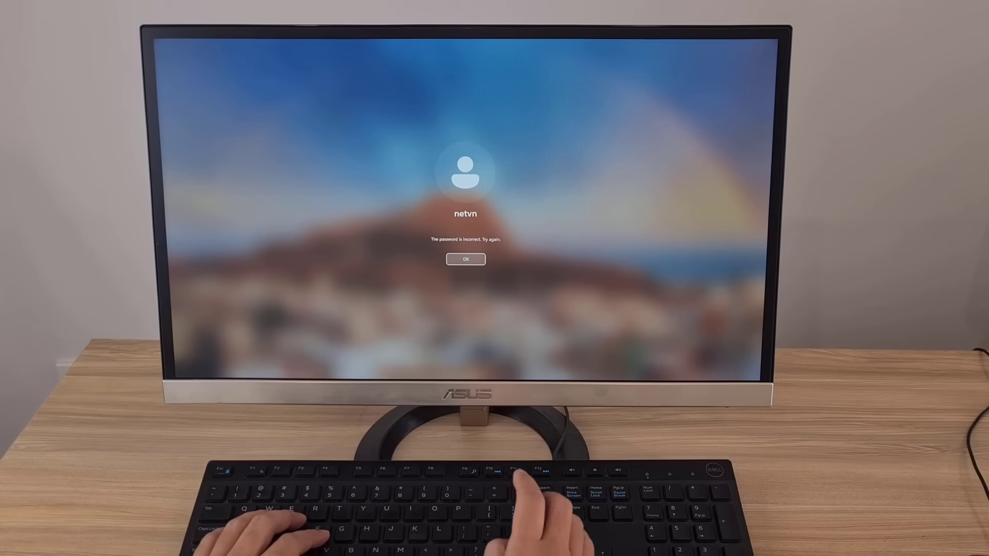
left_click(465, 259)
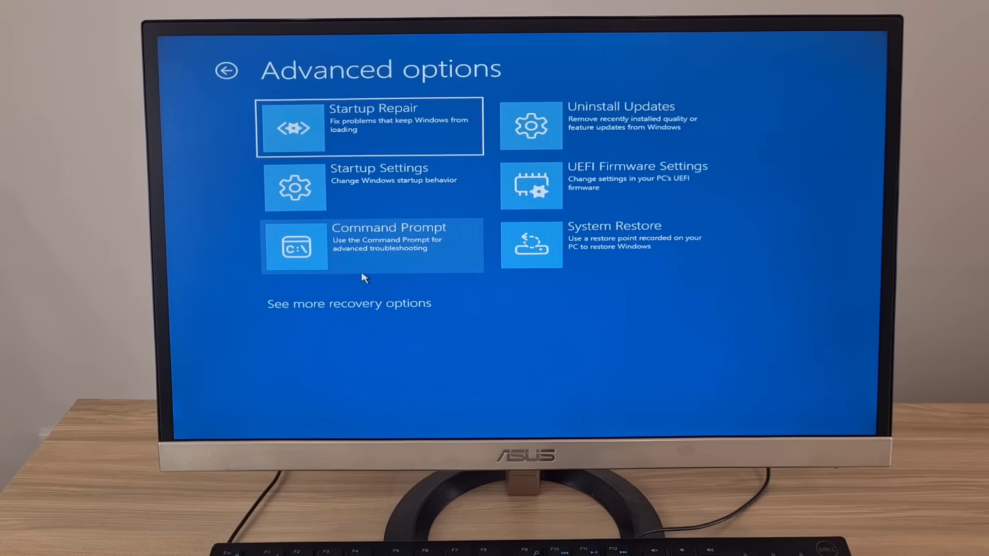
mouse_move(427, 255)
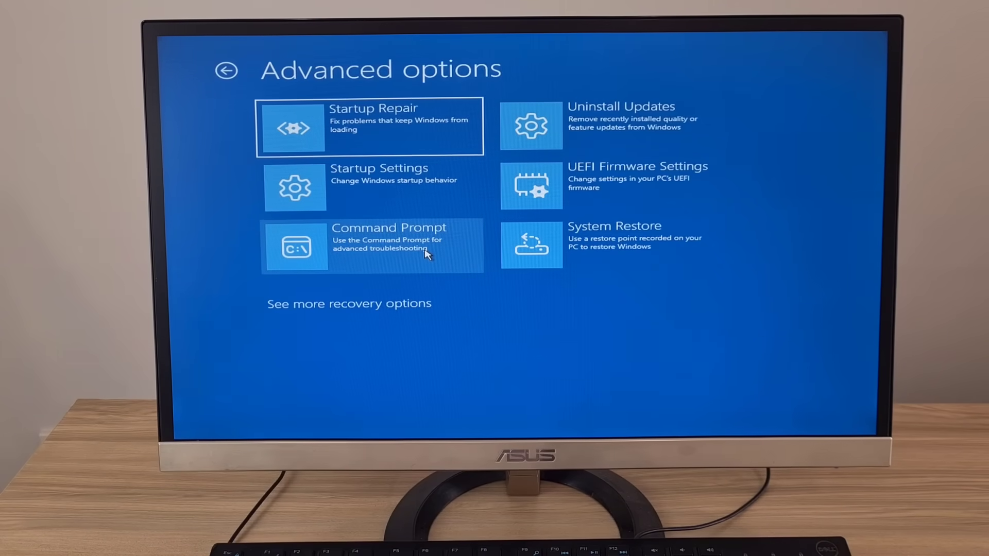
Run notepad from the X:\Windows\System32 recovery command prompt
left_click(371, 245)
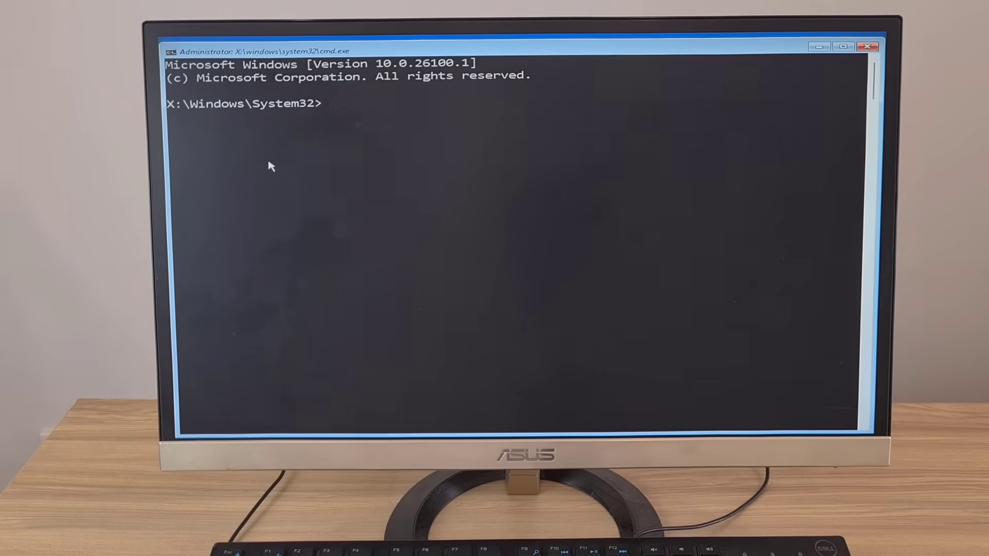
type("no")
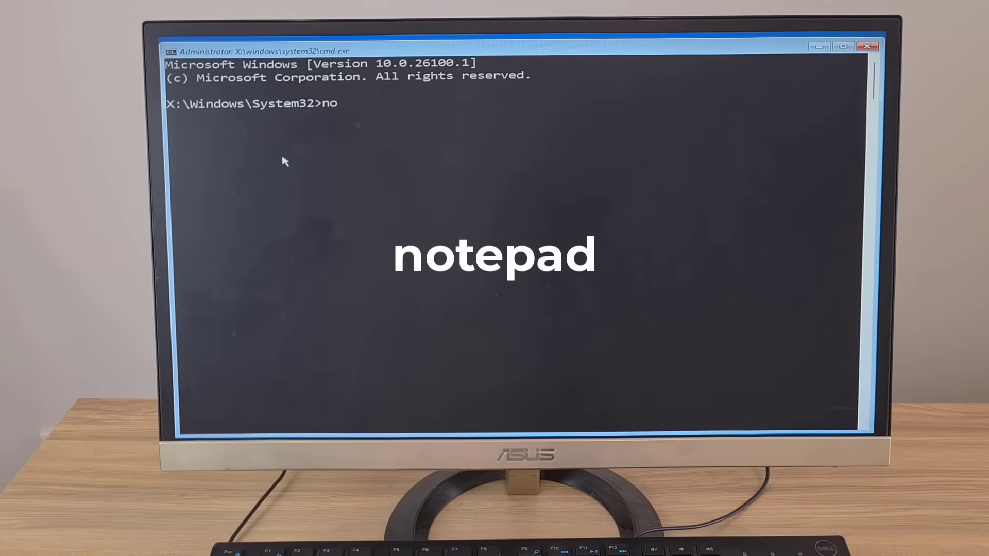
type("tepa")
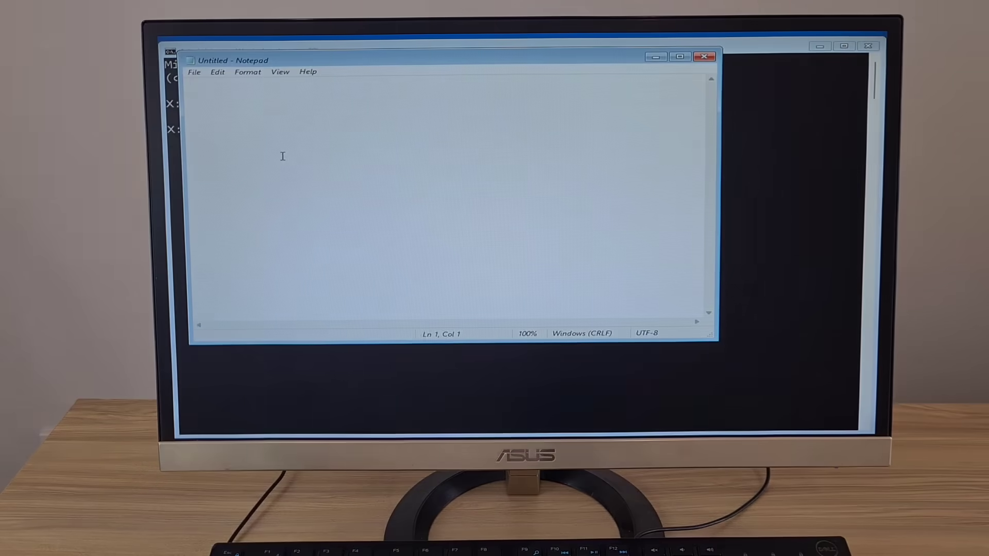
Browse Notepad's File > Open dialog to C:\Windows\System32
left_click(194, 71)
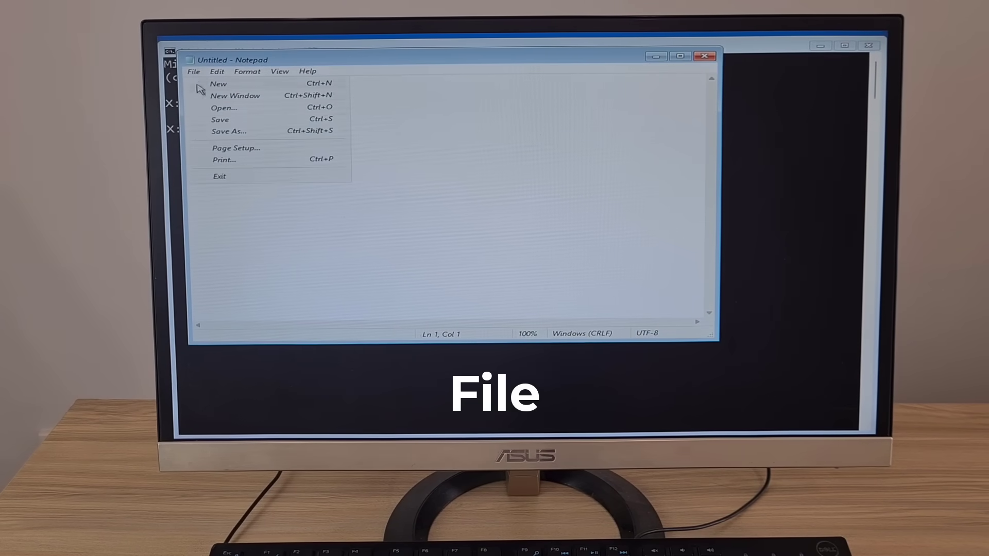
left_click(224, 107)
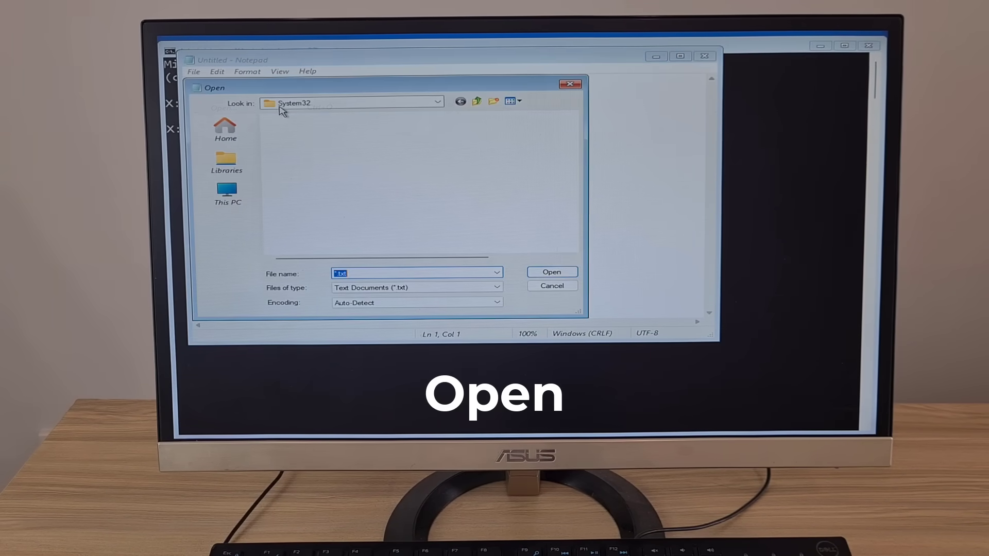
left_click(227, 193)
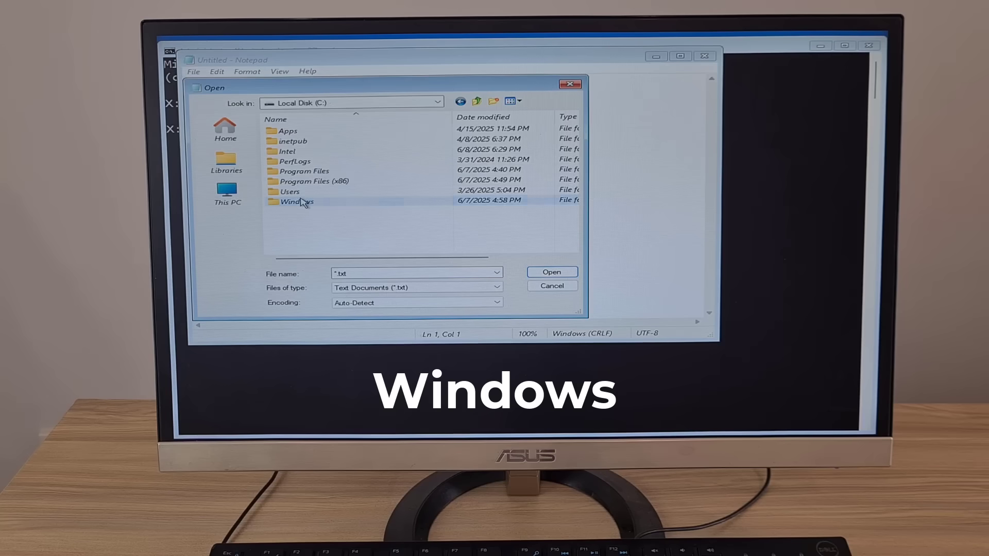
double_click(296, 201)
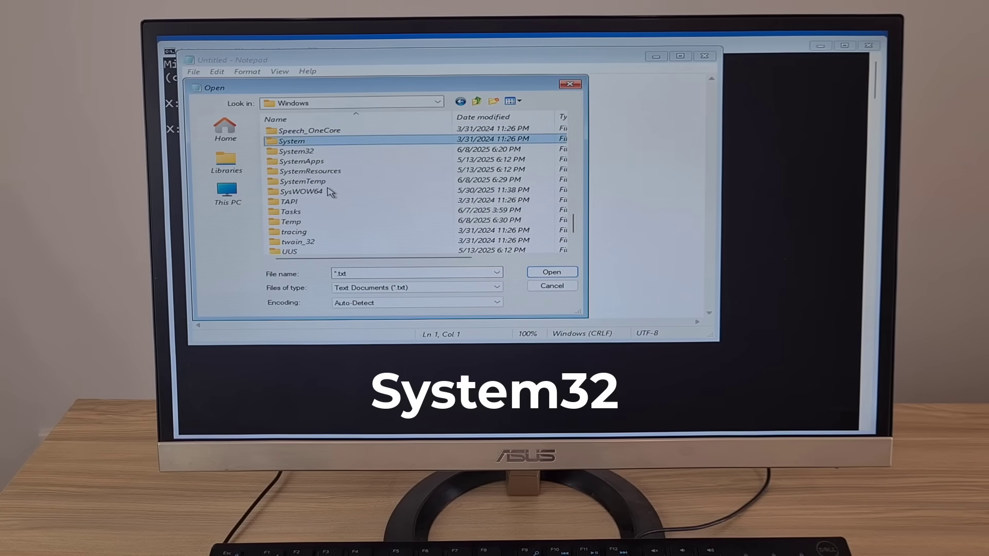
left_click(297, 151)
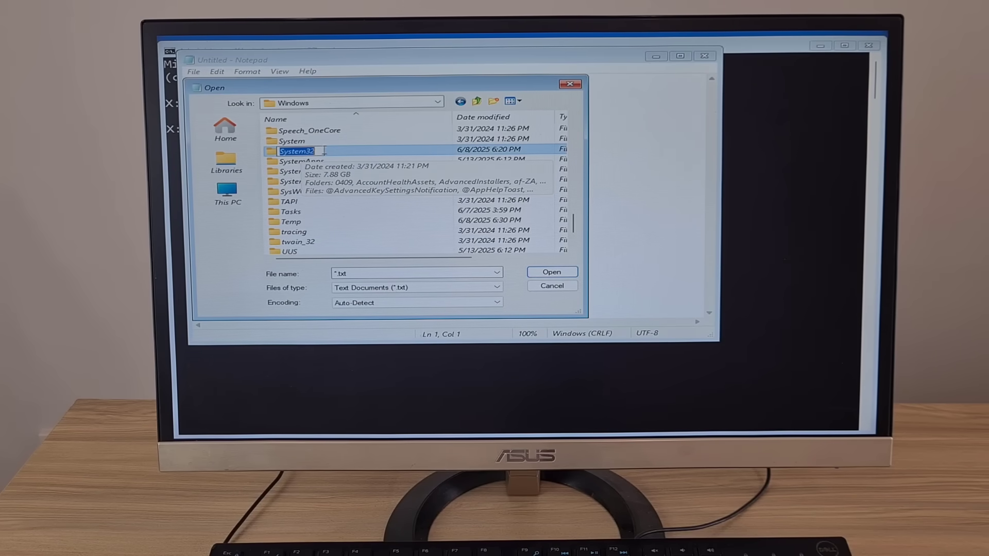
double_click(297, 150)
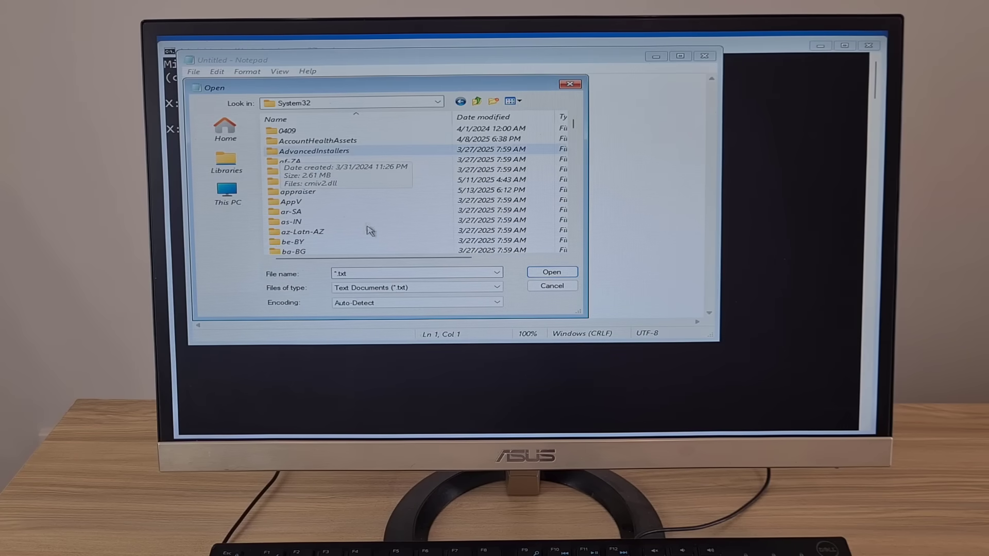
Set Files of type to All Files and jump to sethc in the list
left_click(416, 287)
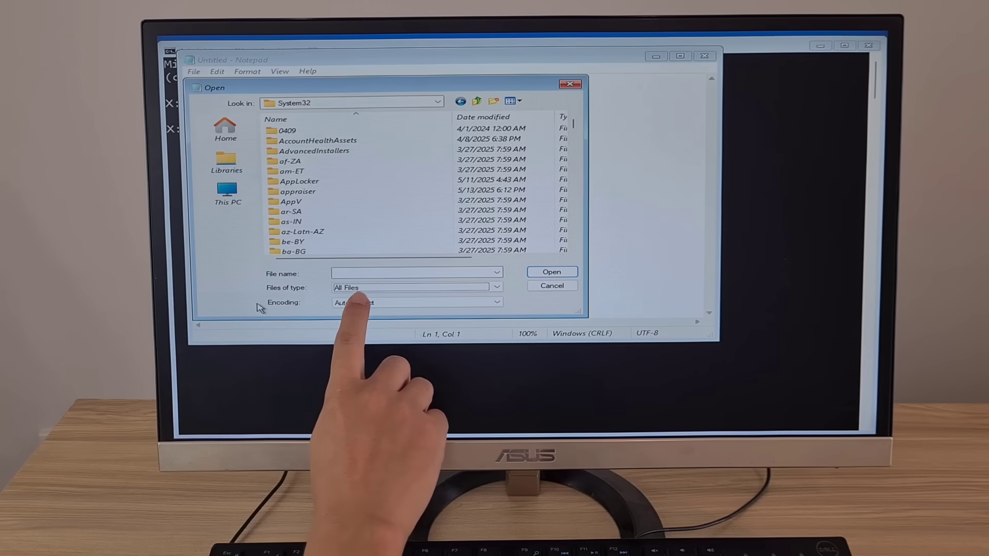
left_click(296, 191)
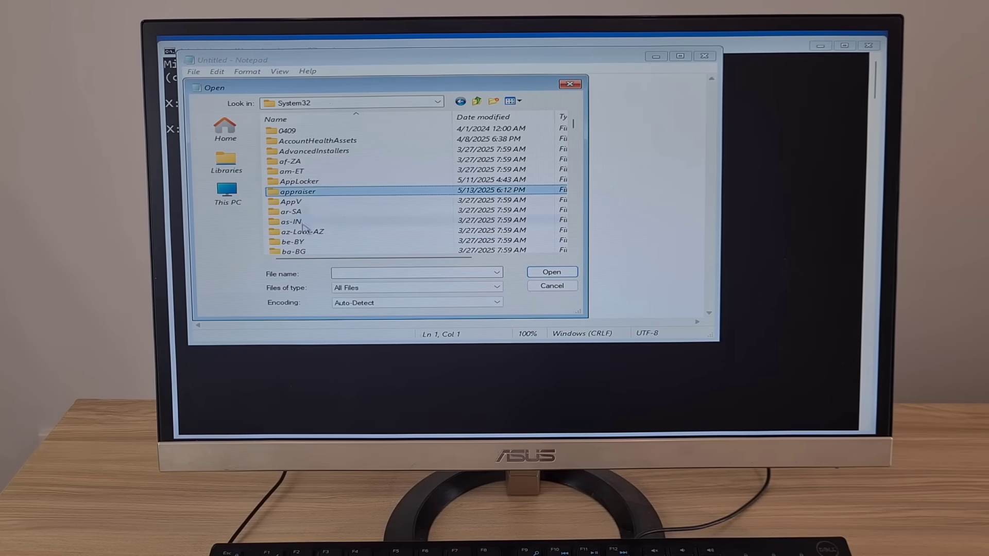
type("sdengin2")
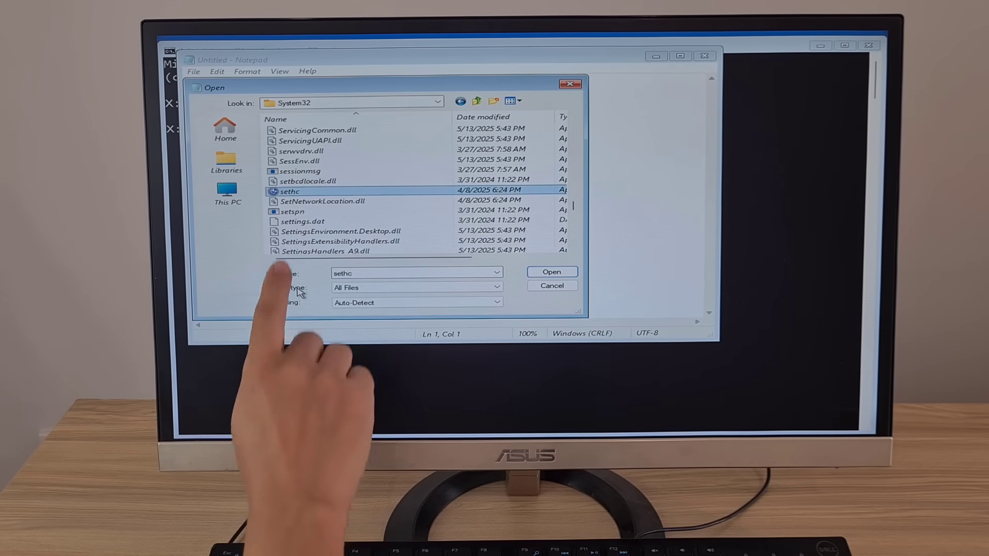
mouse_move(284, 328)
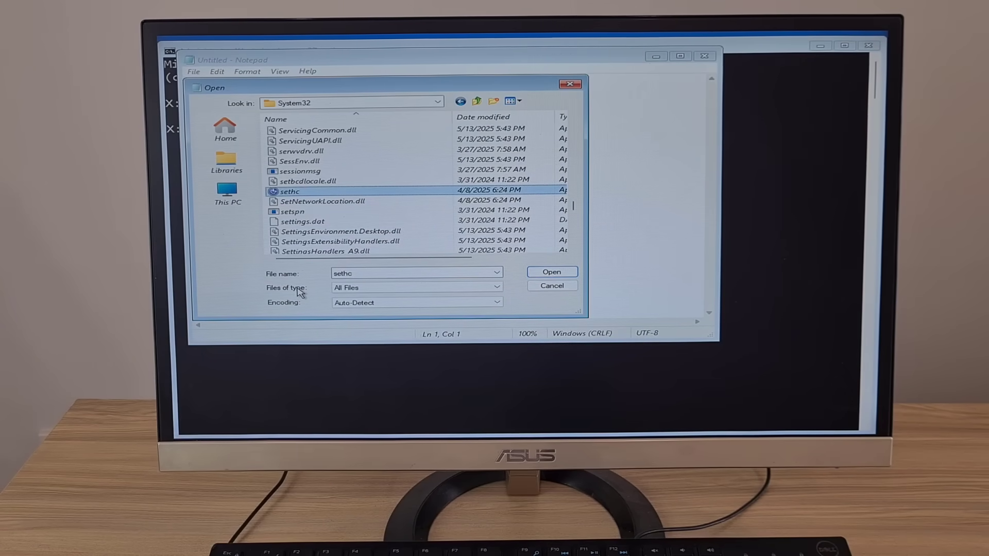
mouse_move(281, 200)
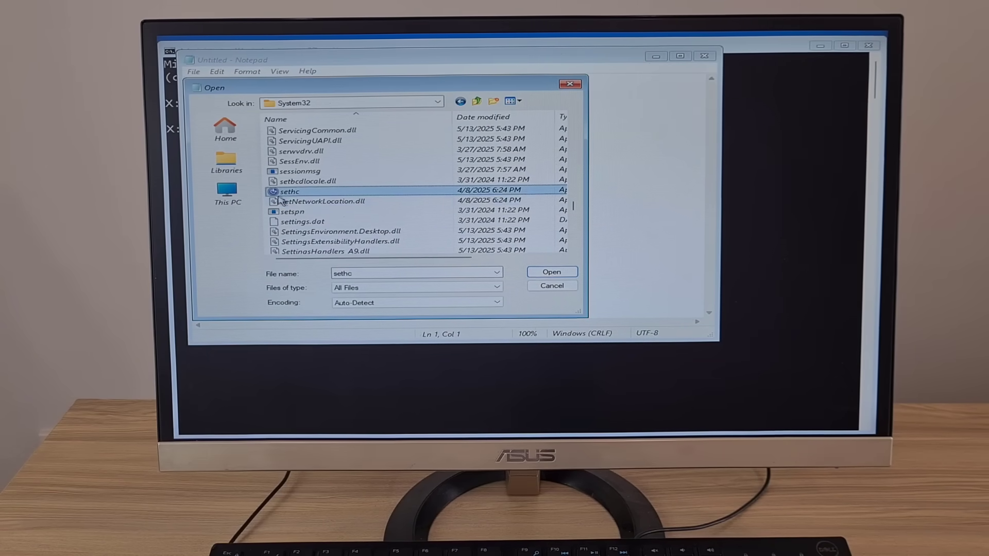
Rename sethc to sethc-netvn in the Open dialog's System32 list
right_click(289, 191)
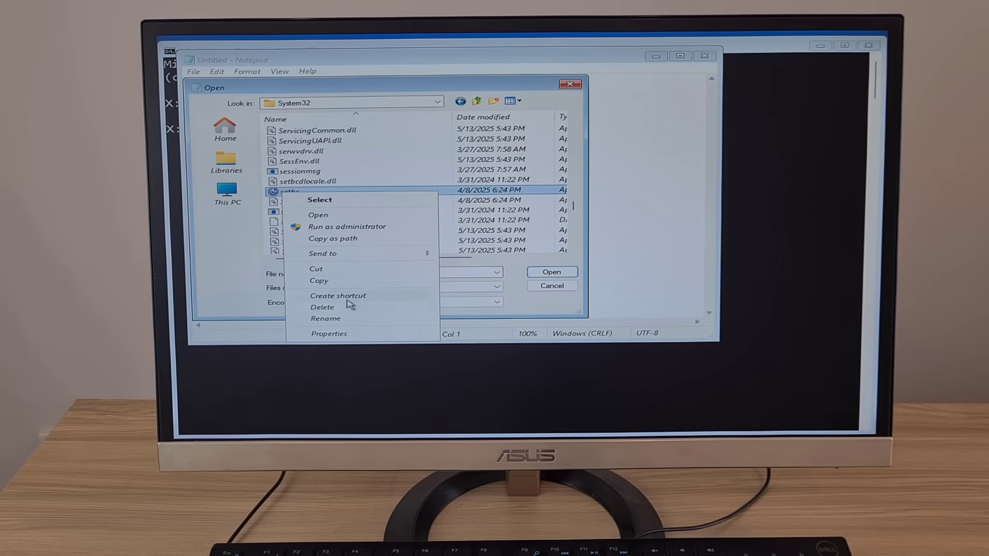
left_click(325, 318)
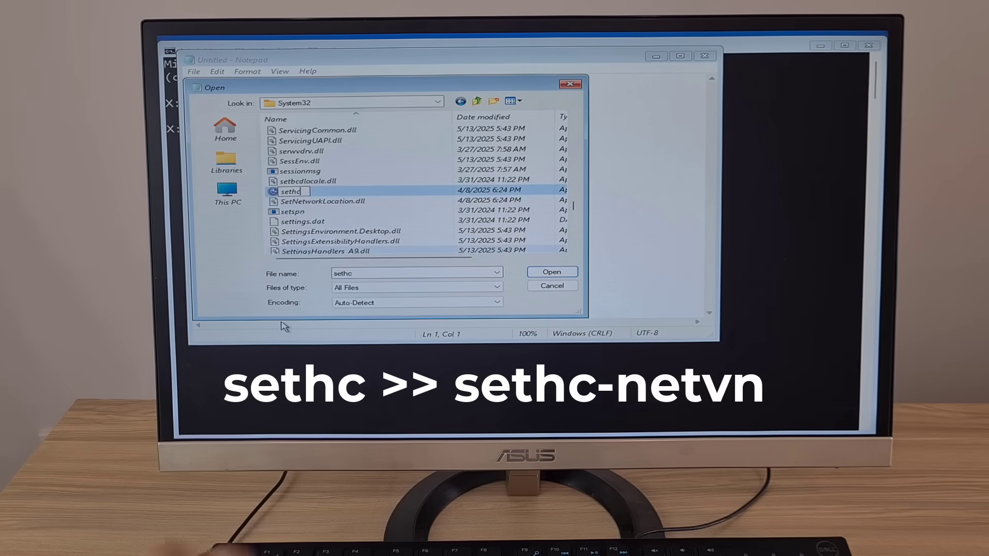
type("-")
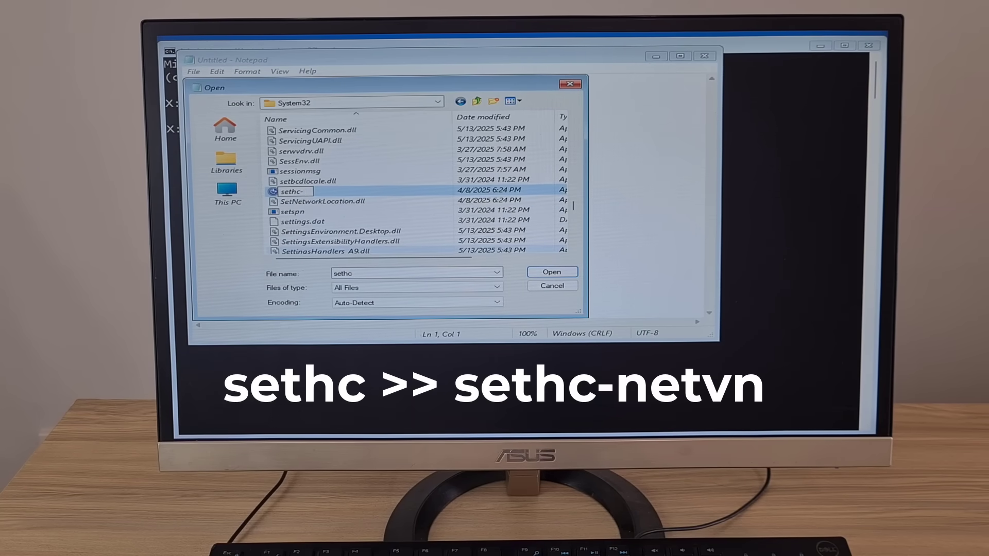
type("netvn")
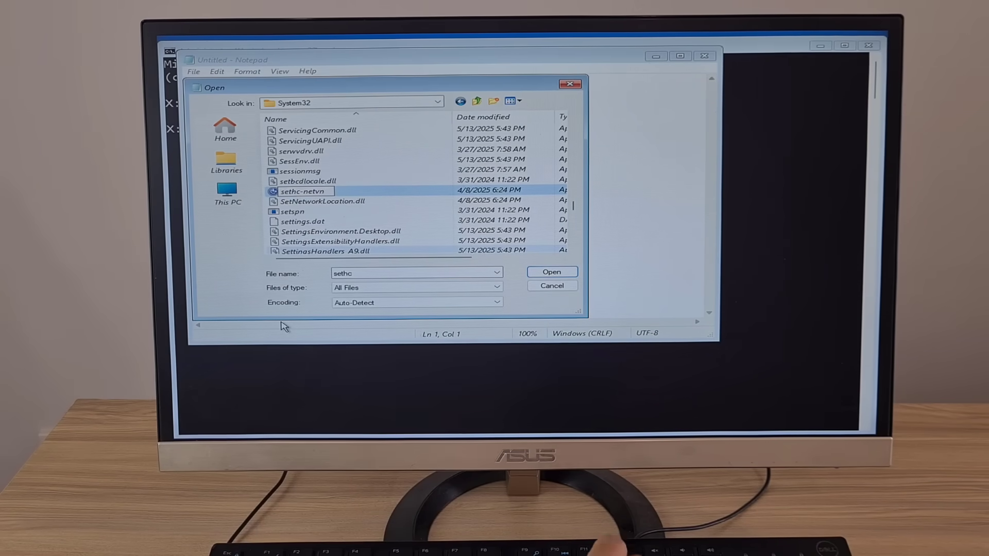
left_click(290, 191)
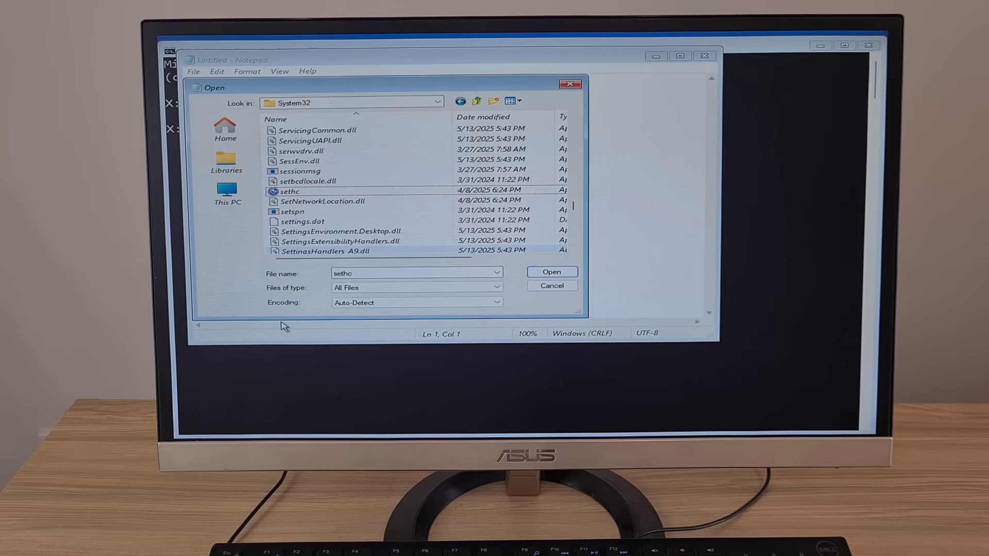
left_click(340, 231)
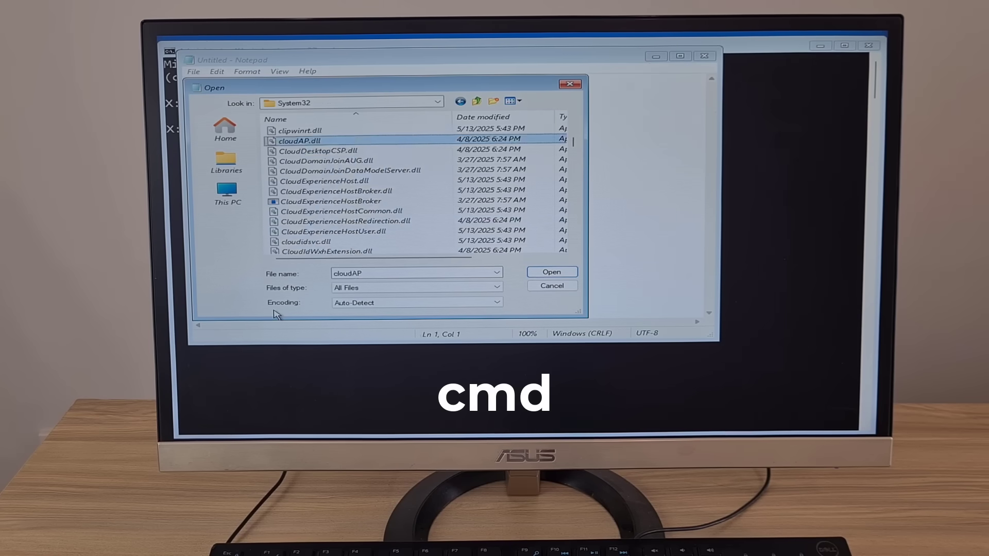
Jump to cmd in the System32 list and open its right-click menu
type("cmd")
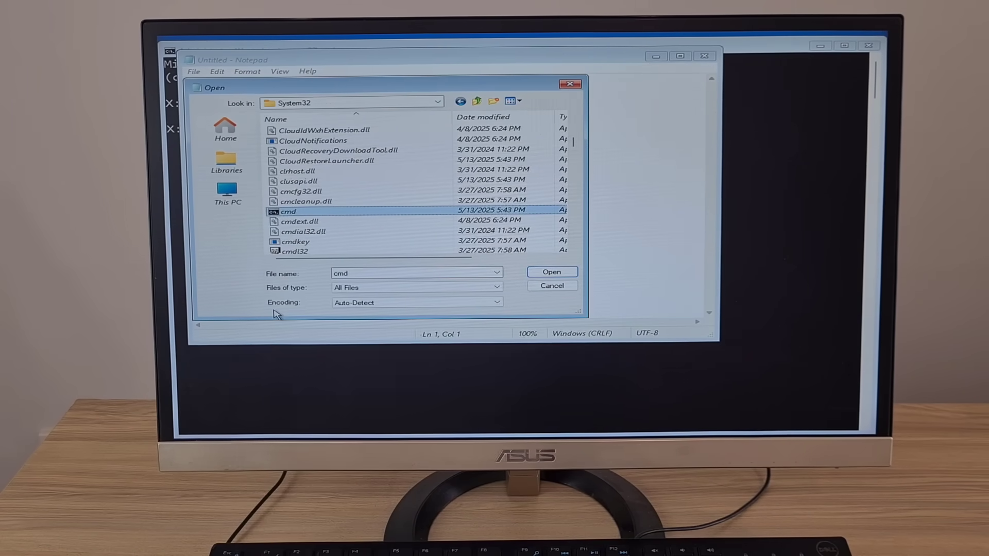
right_click(289, 211)
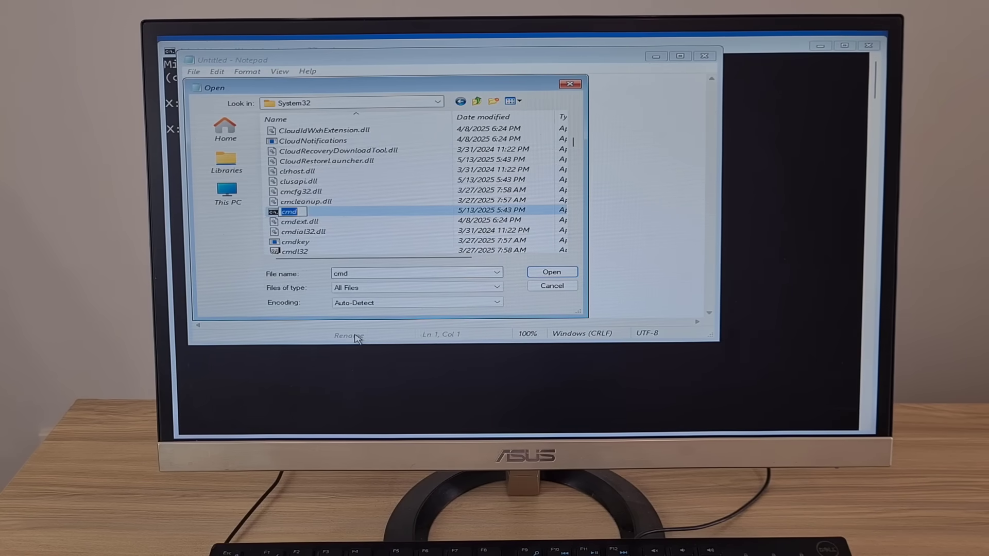
mouse_move(369, 335)
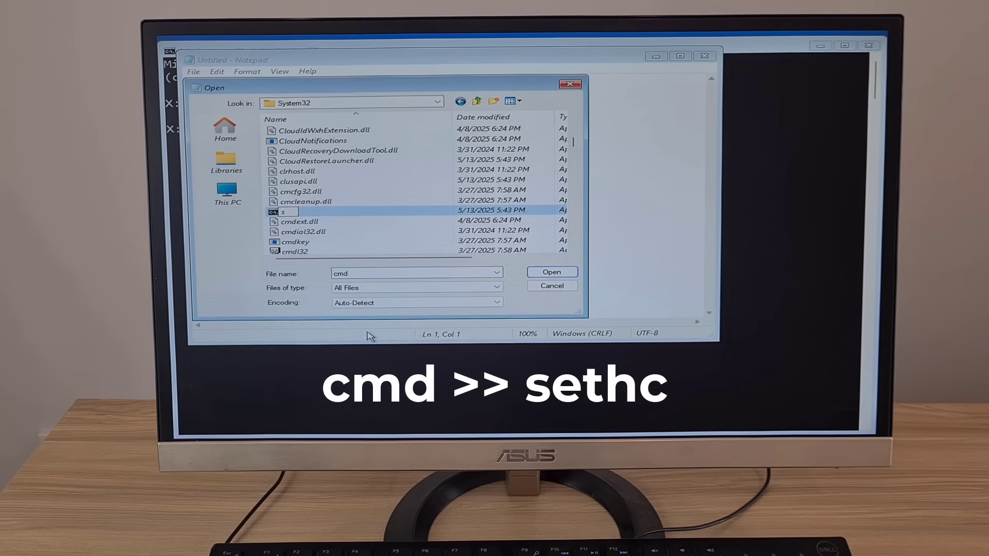
Type sethc as the new name for the cmd file
type("eth")
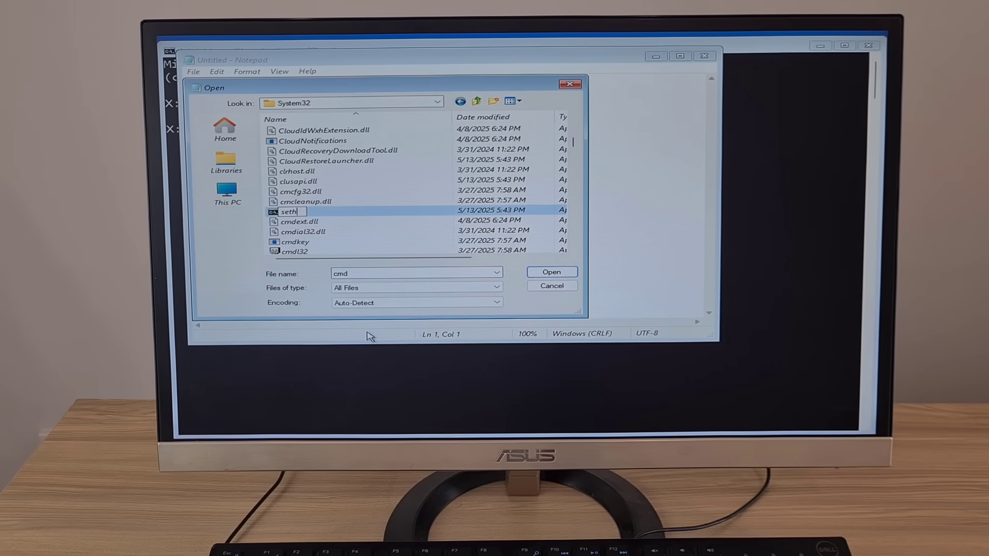
type("c")
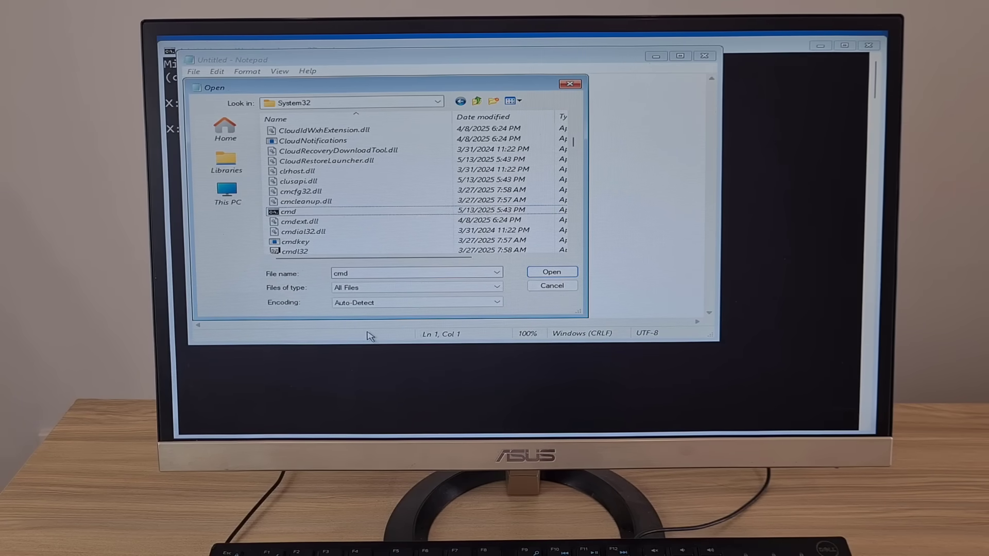
Cancel the Open dialog and dismiss the FileDialog 'not implemented' error
left_click(550, 271)
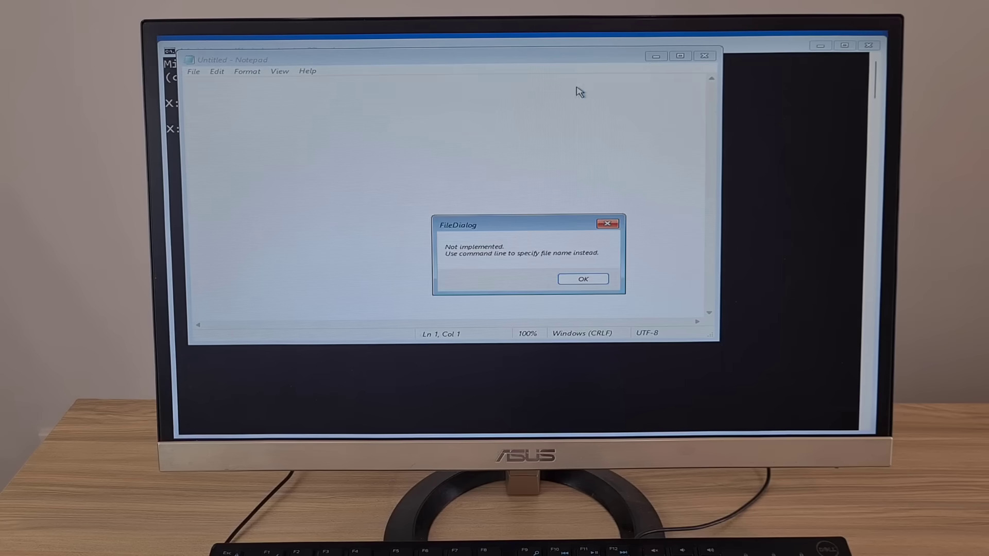
left_click(581, 279)
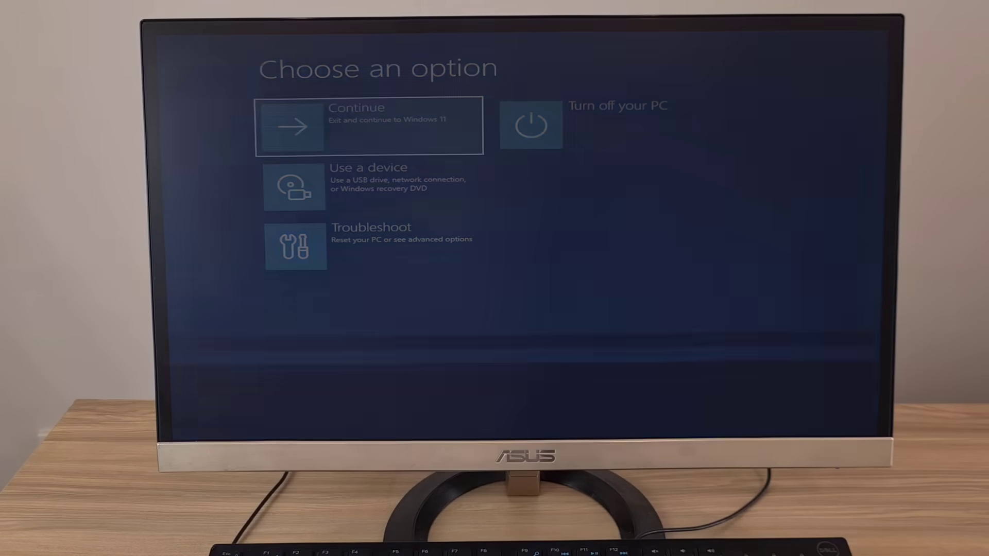
left_click(368, 125)
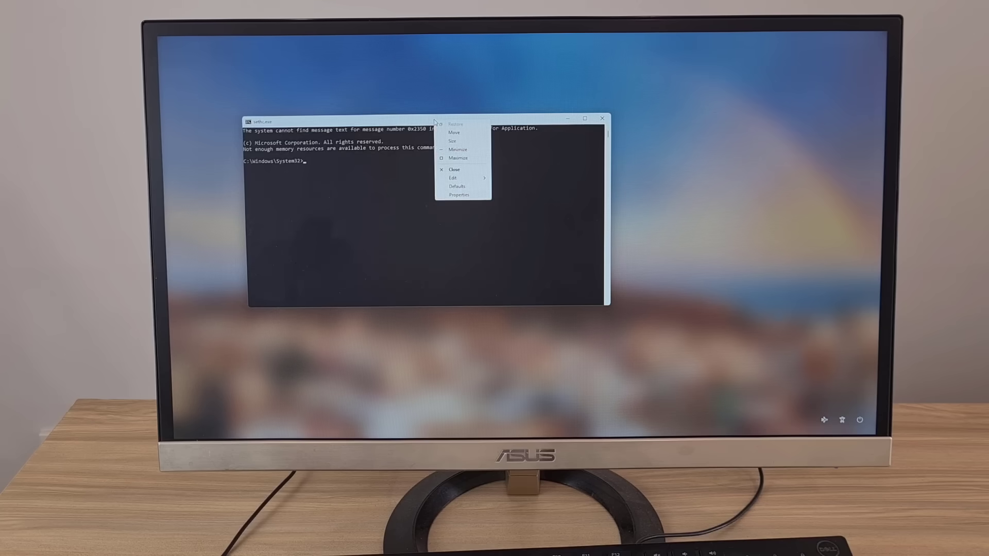
Adjust the console font and layout size in Command Prompt Properties
left_click(460, 195)
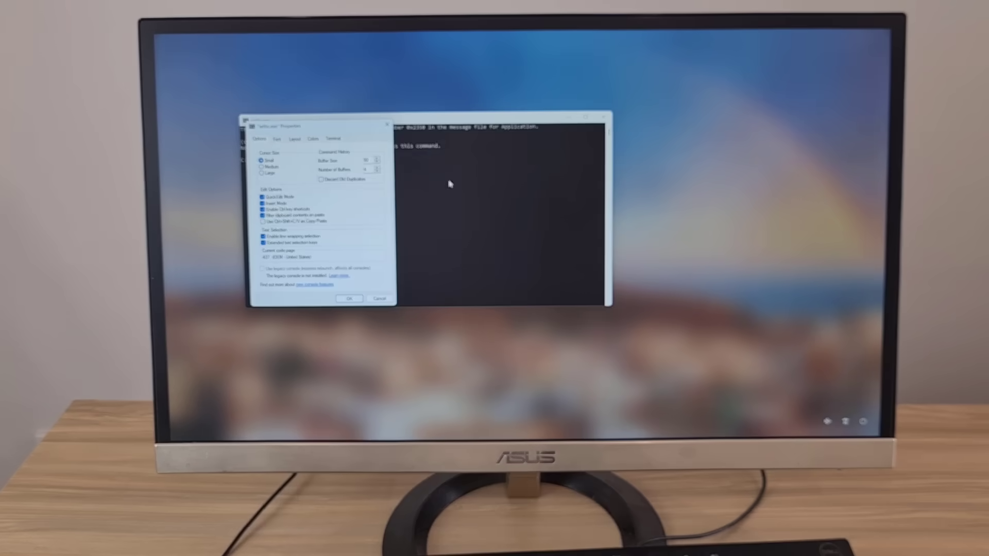
left_click(275, 138)
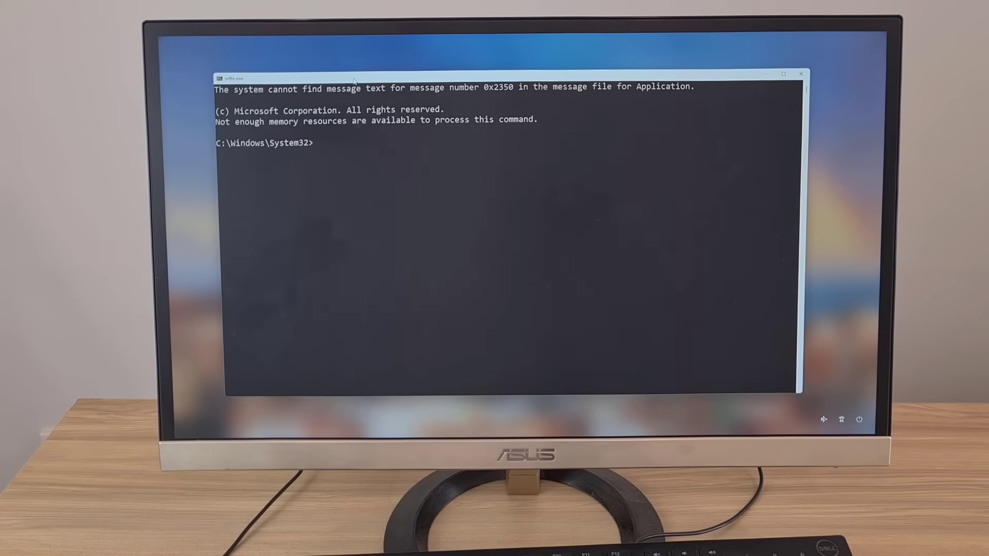
Run 'net localgroup administrators' to list the administrators group members
type("net localgrou")
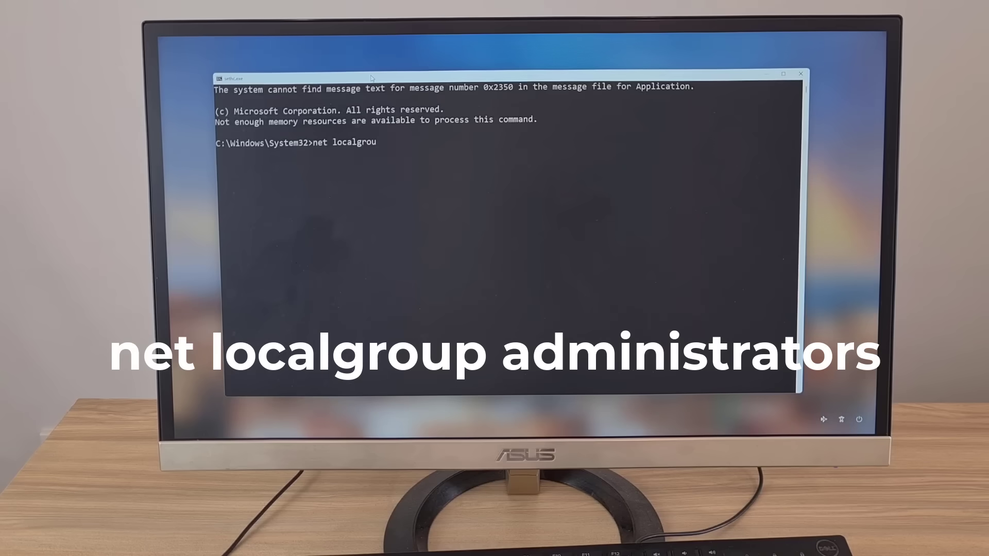
type("p")
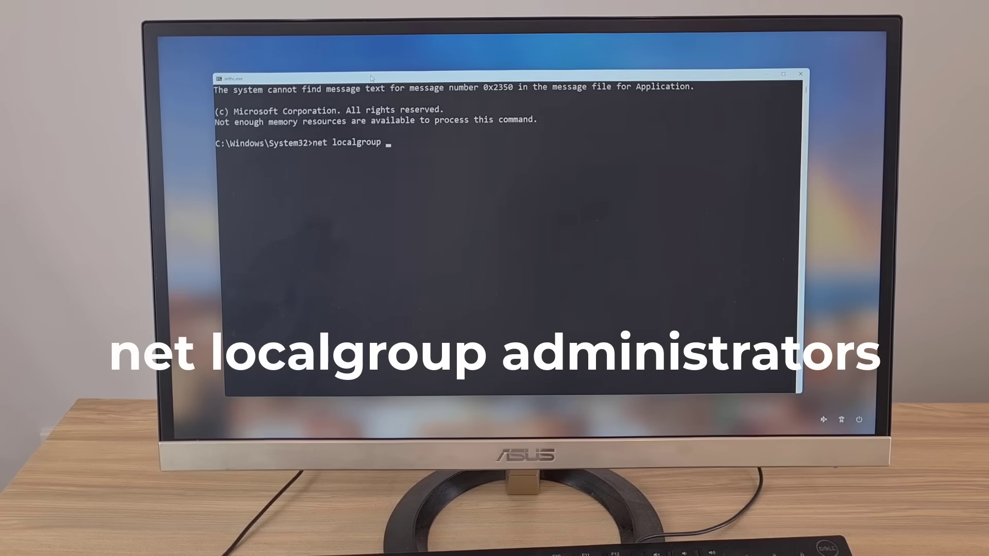
type("admin")
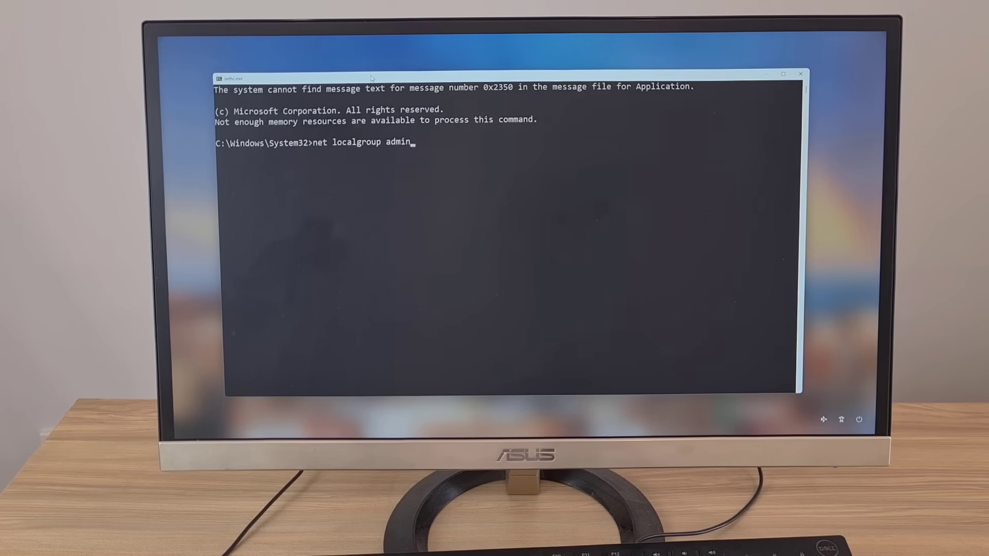
type("istra")
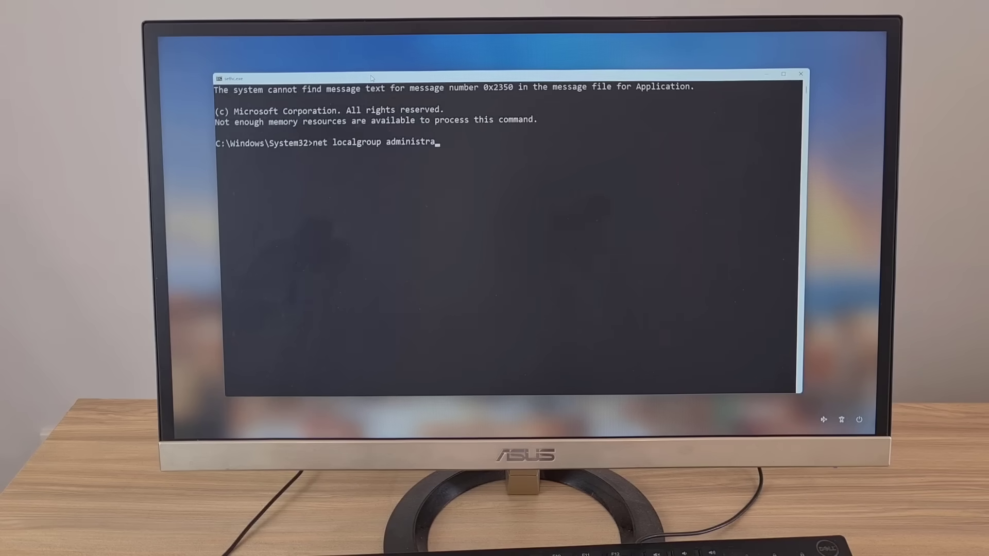
type("tor")
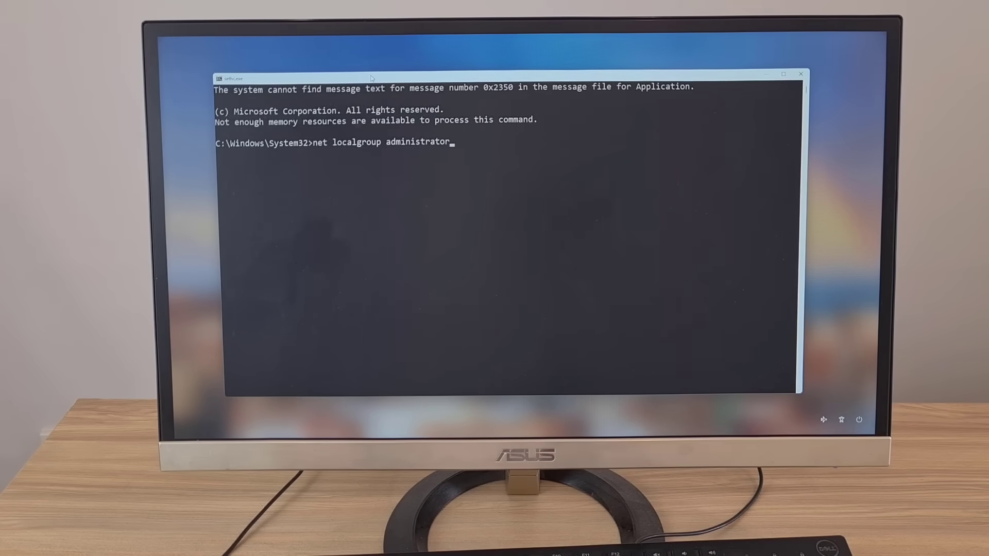
key("Return")
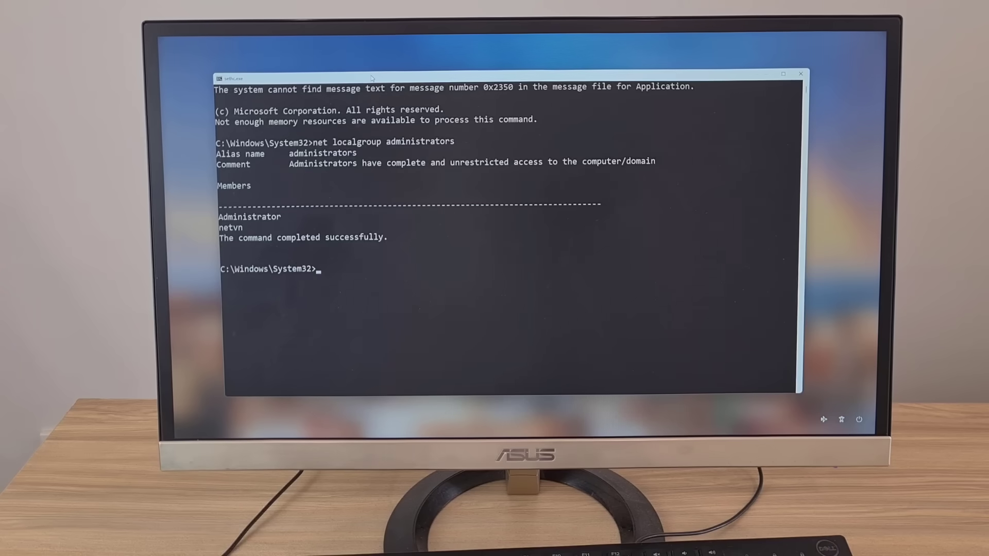
Run 'net user netvn *' to set a new password for the netvn account
double_click(229, 228)
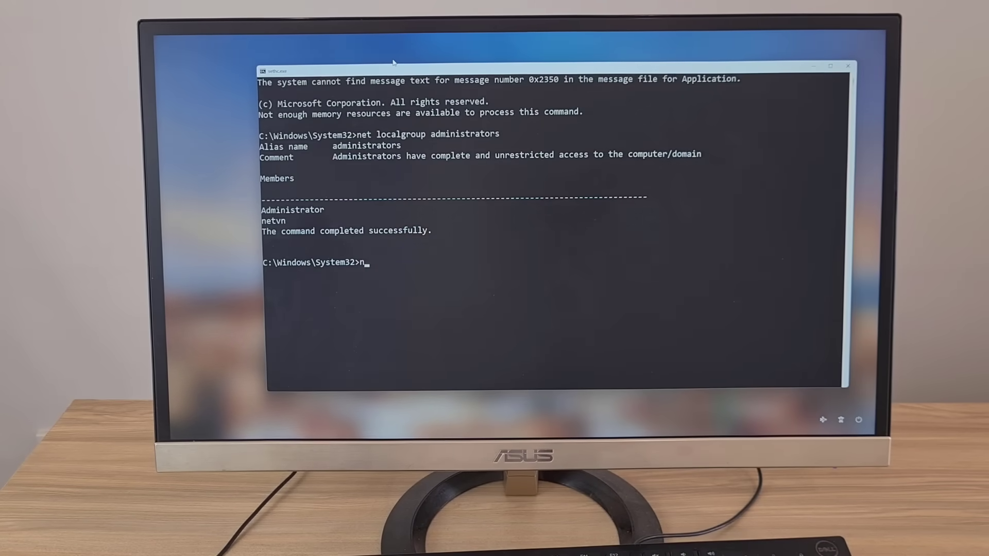
type("et user")
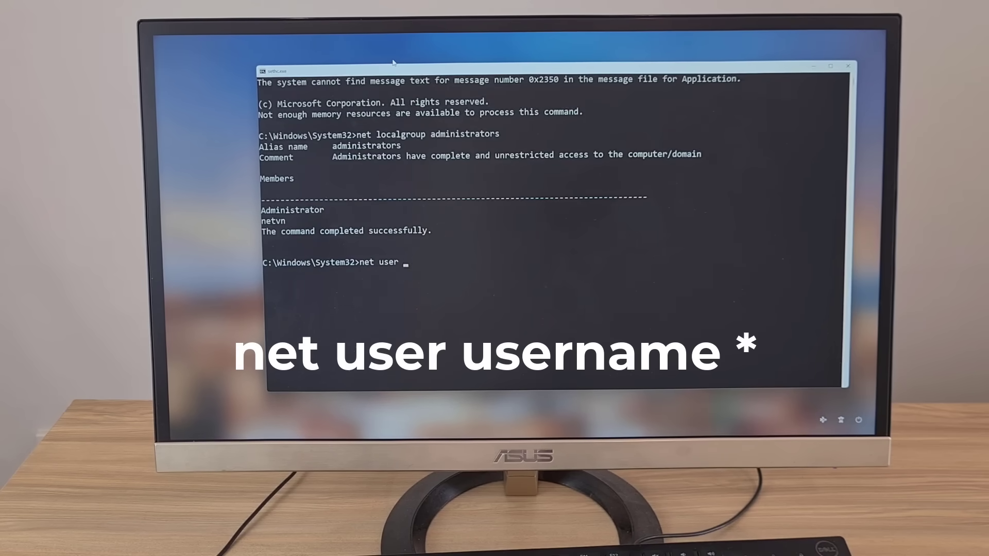
type("netvn")
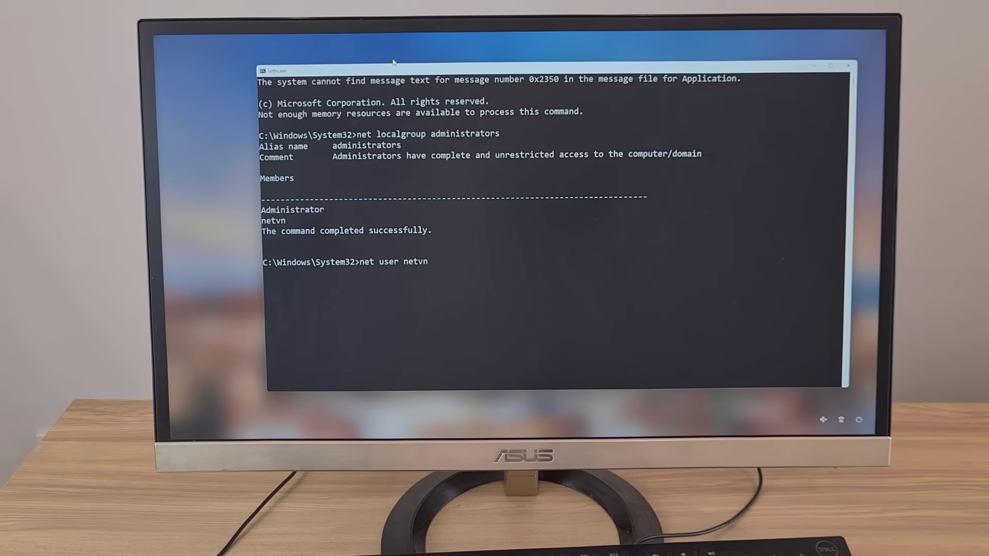
type("*")
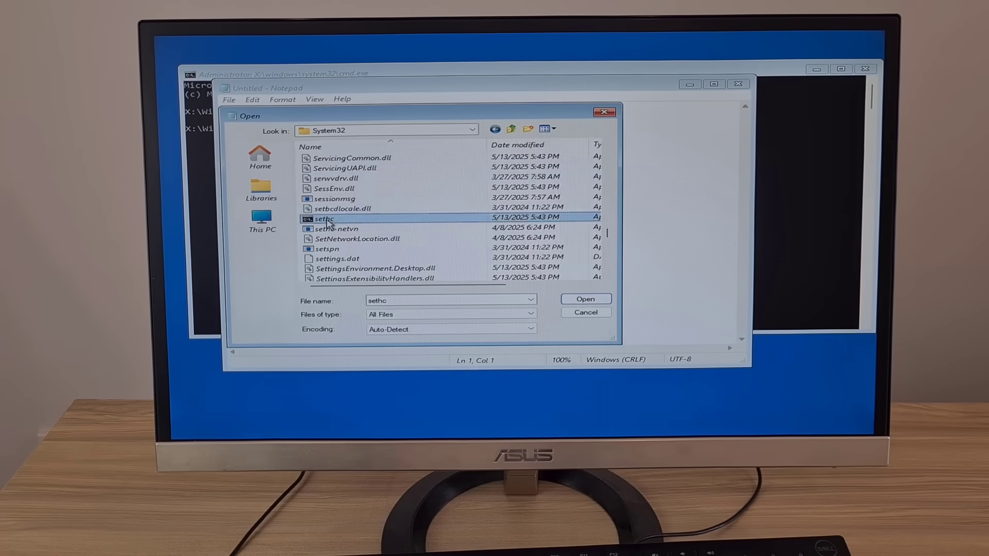
Rename the sethc file in System32 back to cmd
right_click(323, 218)
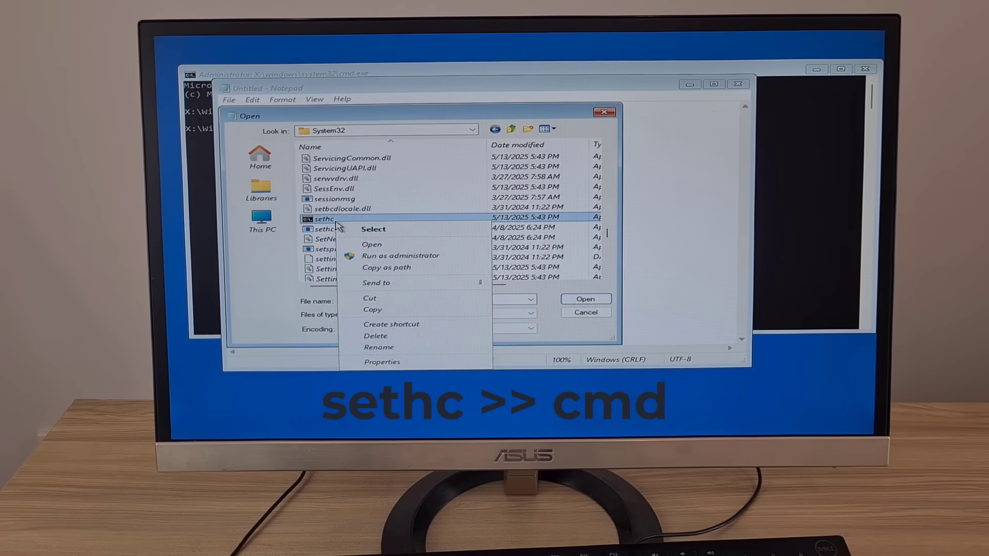
left_click(379, 347)
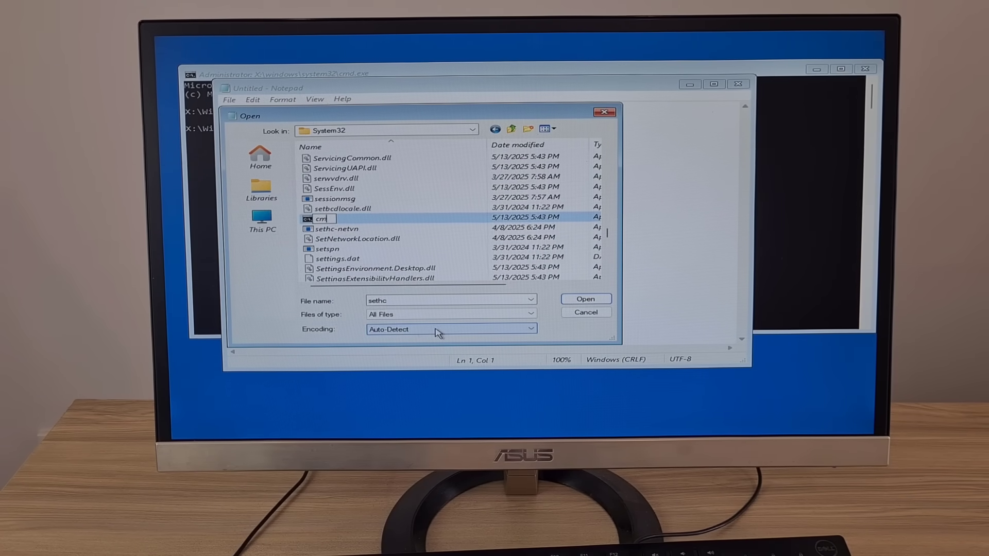
left_click(325, 218)
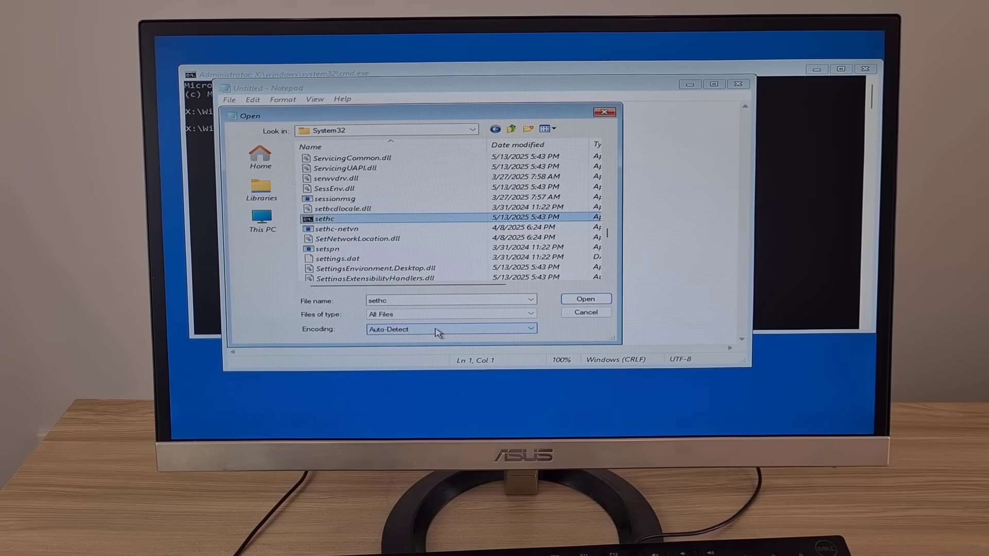
Rename the sethc-netvn backup back to sethc and close the file browser
right_click(338, 228)
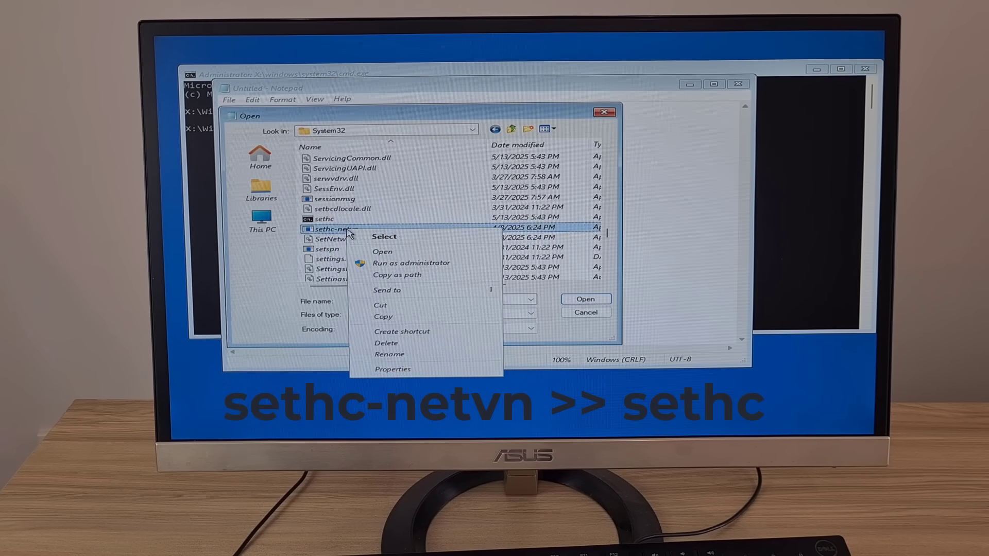
left_click(390, 354)
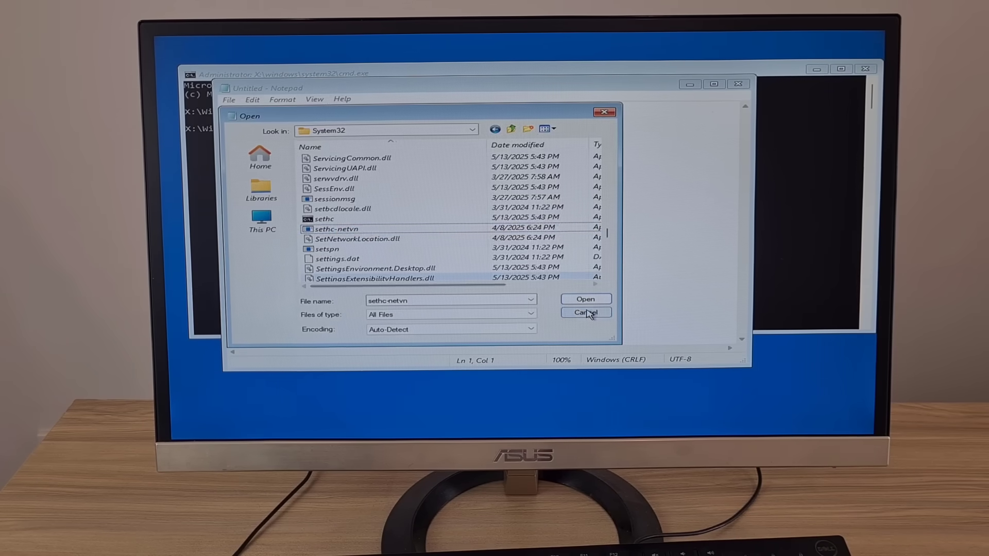
left_click(585, 313)
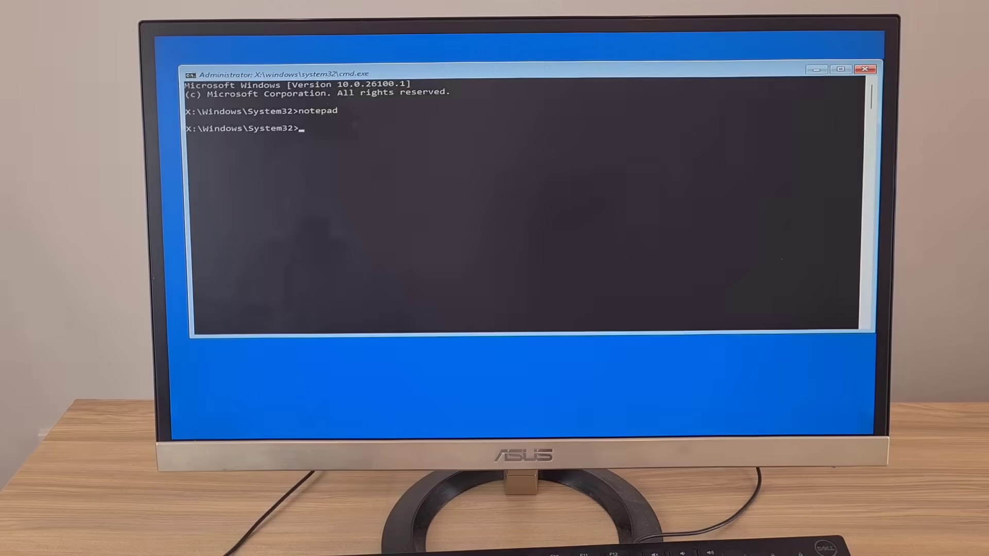